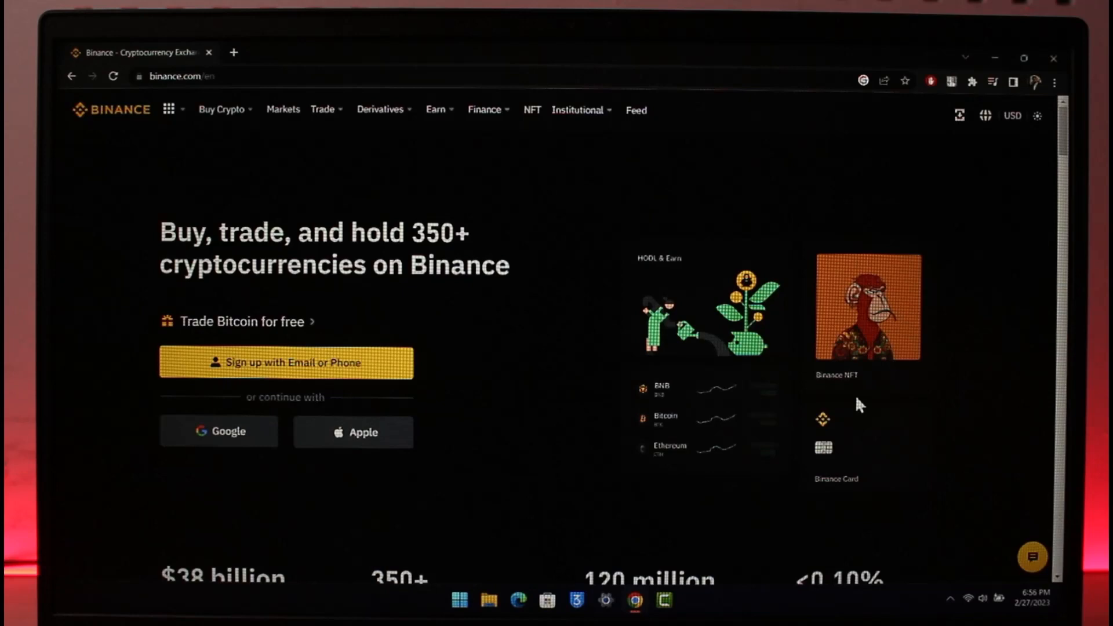
mouse_move(967, 599)
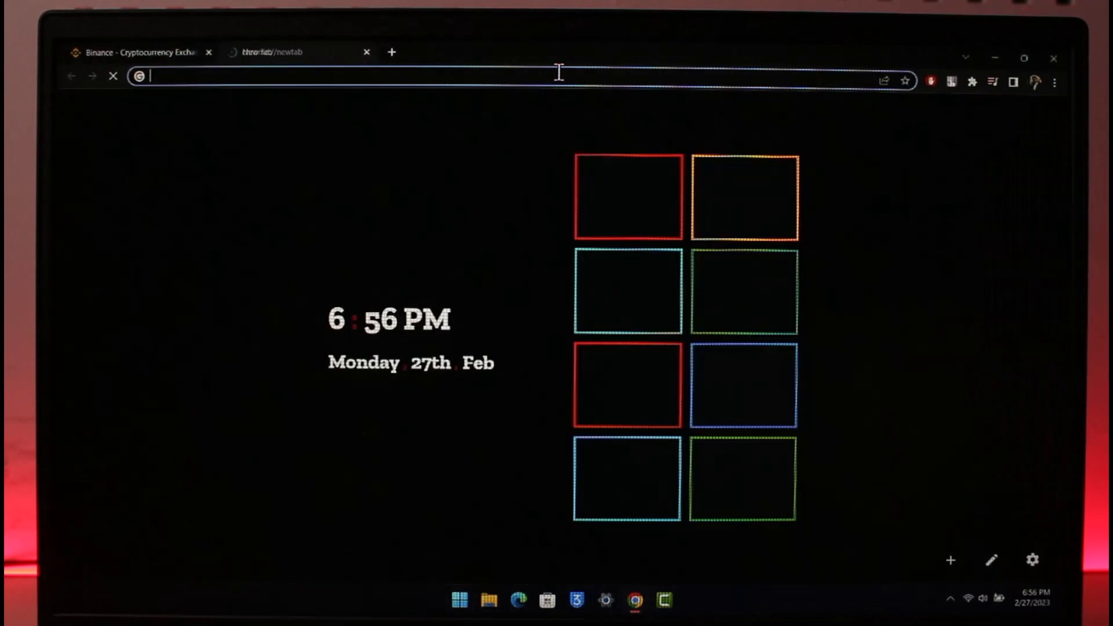
- Load a speed-test site in the second tab, return to the Binance homepage and close the speed-test tab
text(sheets.google.com)
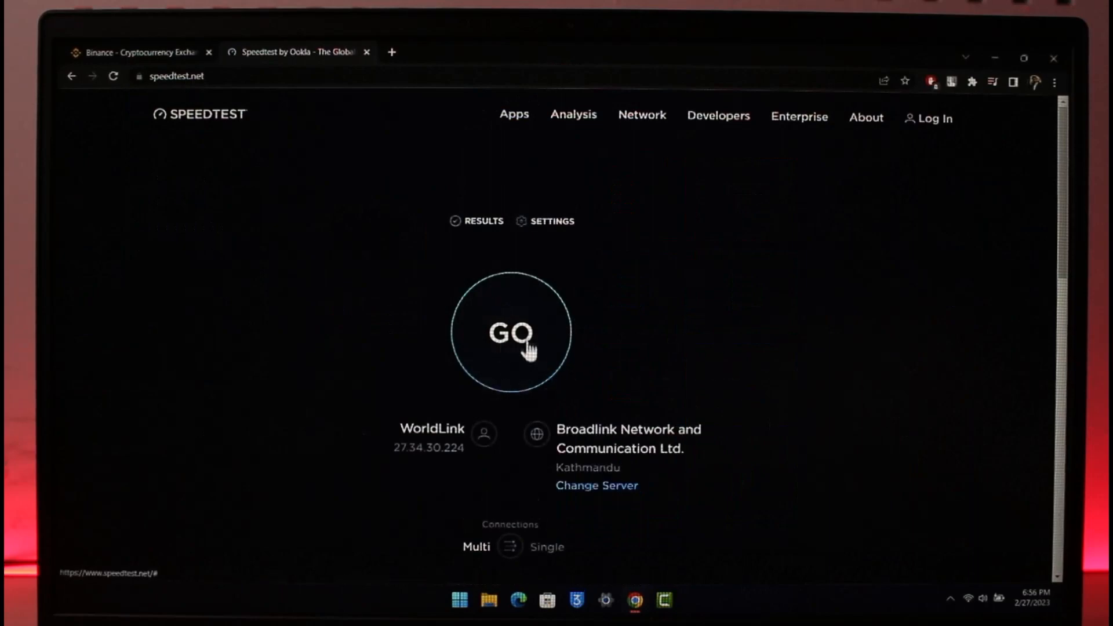
click(139, 52)
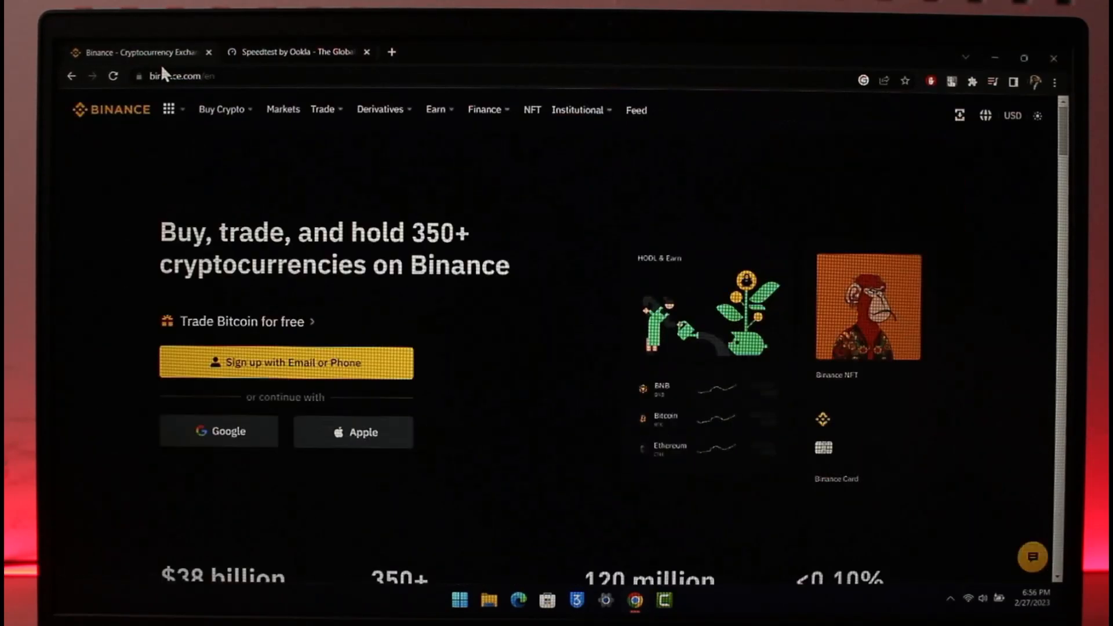
click(368, 53)
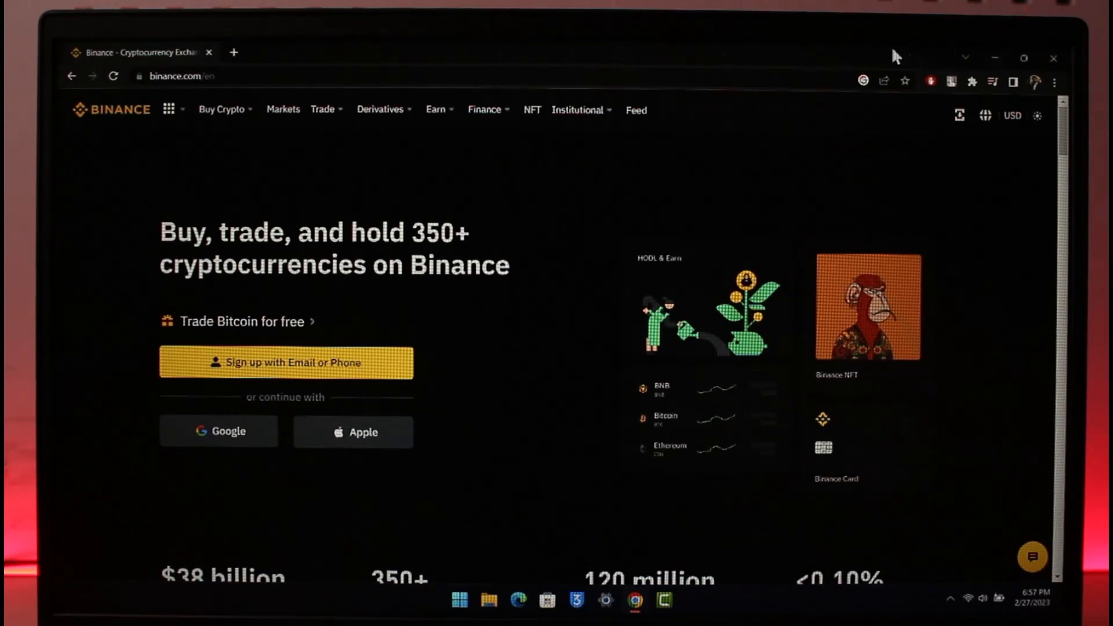
- Show the Touch VPN extension panel, then the list of installed extensions from the toolbar
click(931, 79)
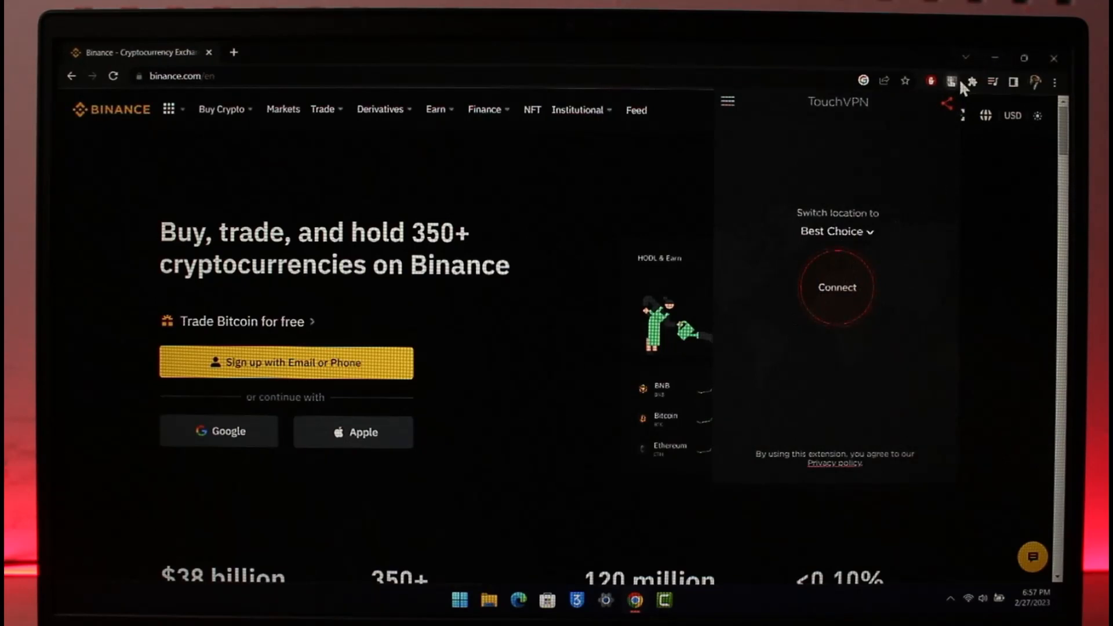
click(971, 81)
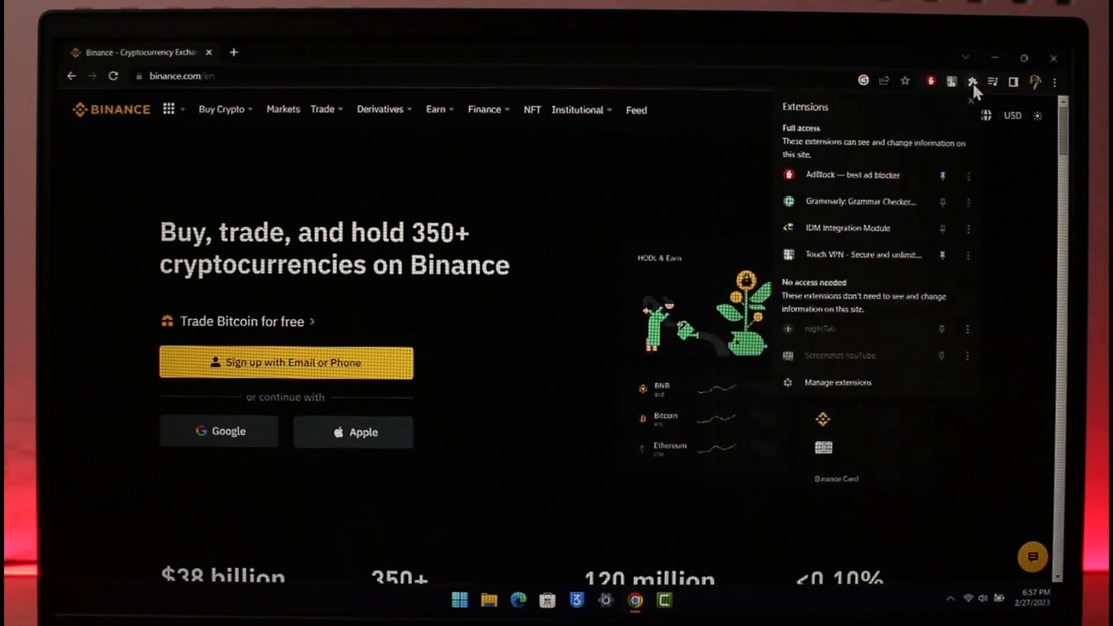
- Bring up chrome://extensions showing Touch VPN enabled, then return to the Binance tab
click(837, 383)
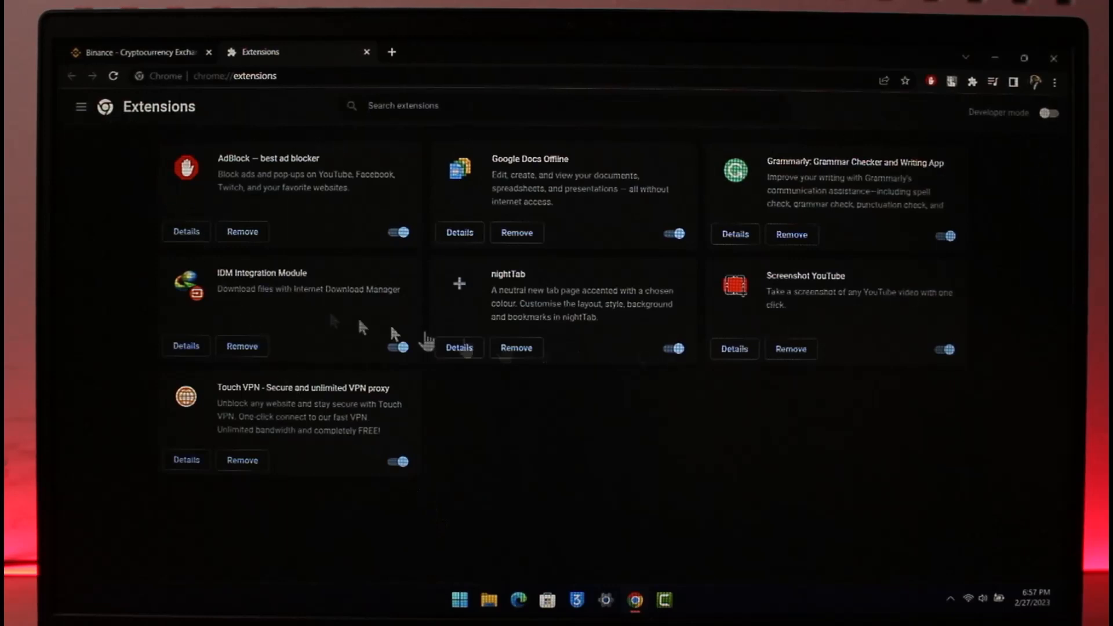
click(139, 53)
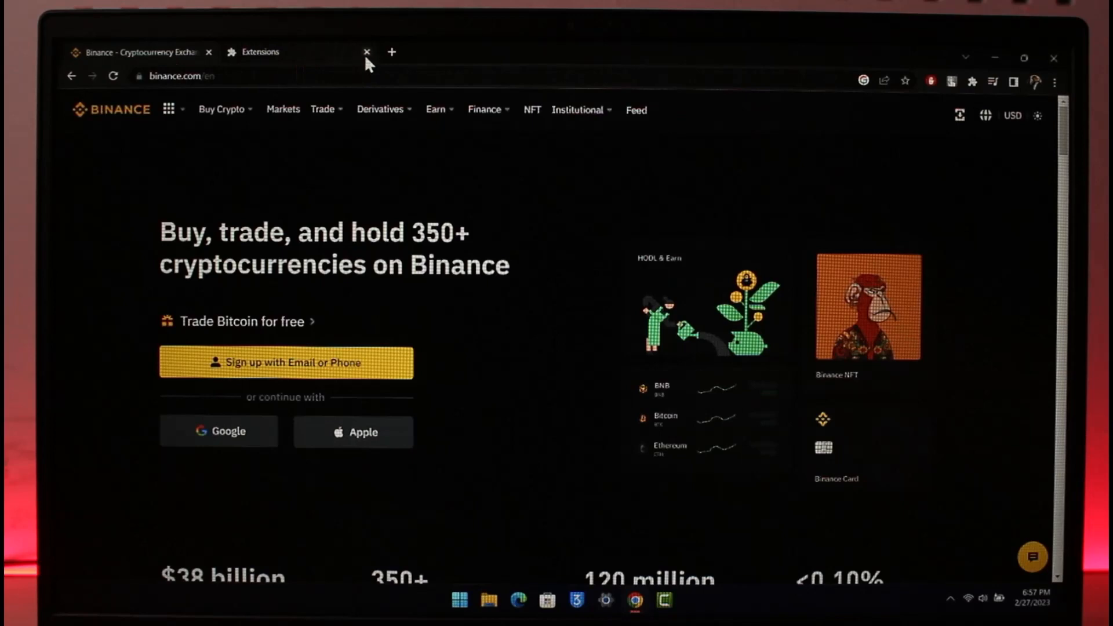